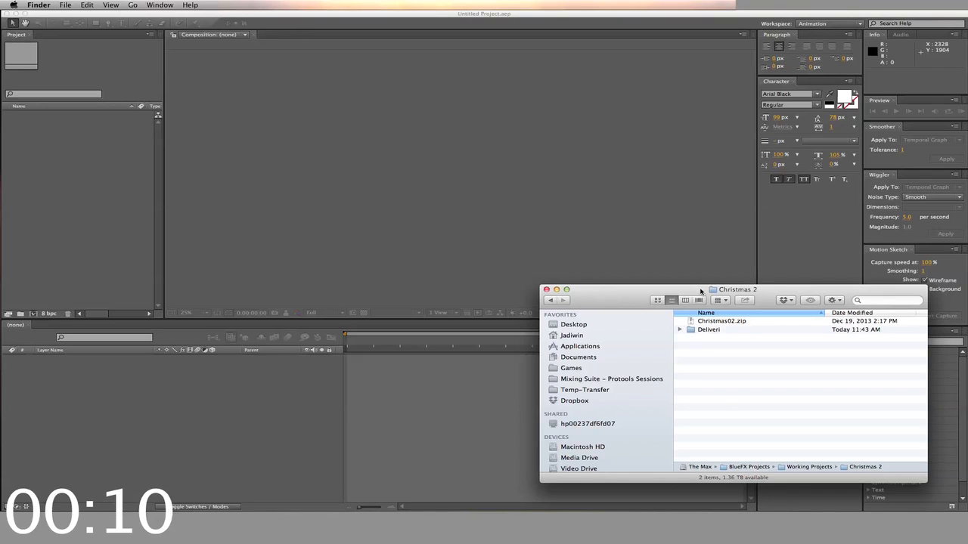
- Go into the Deliver folder and select the Christmas2NoPlugin template folder
click(708, 330)
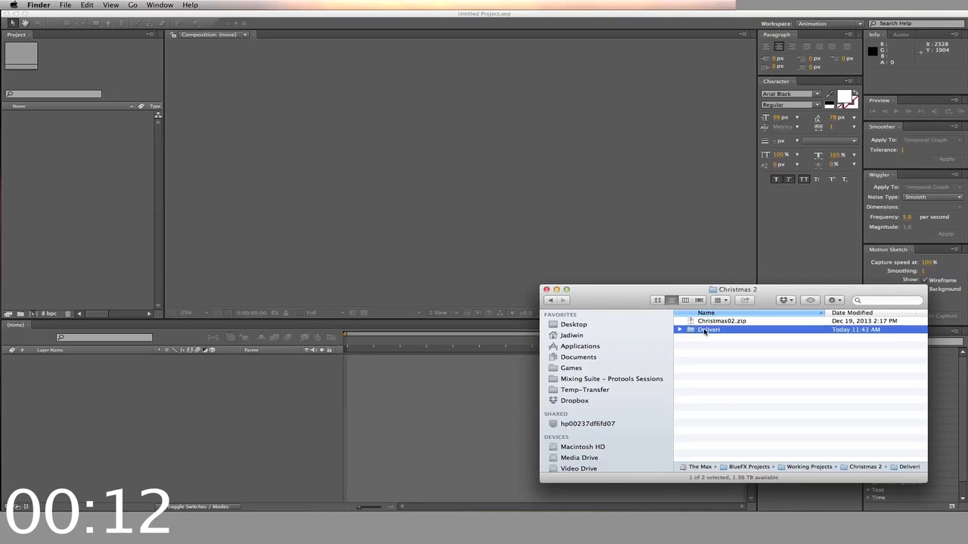
double_click(707, 329)
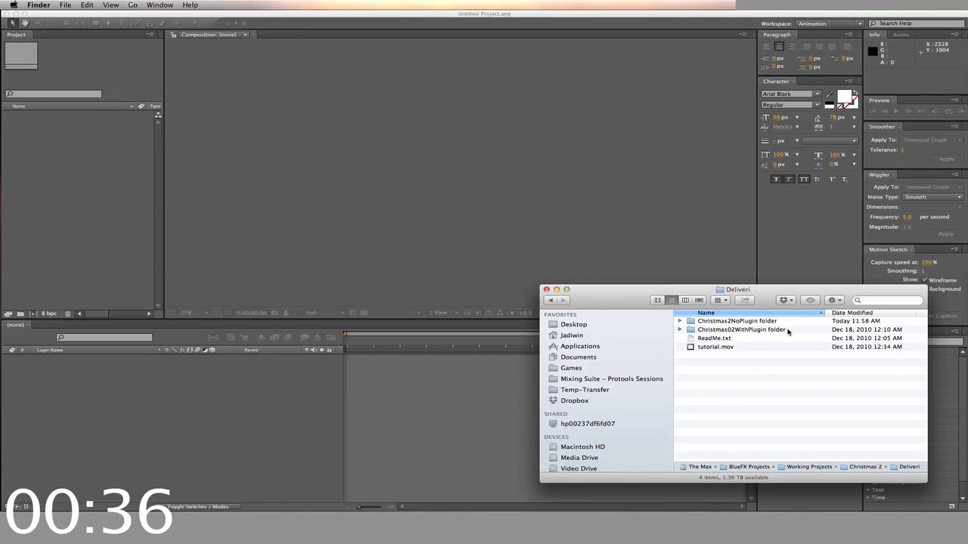
click(735, 321)
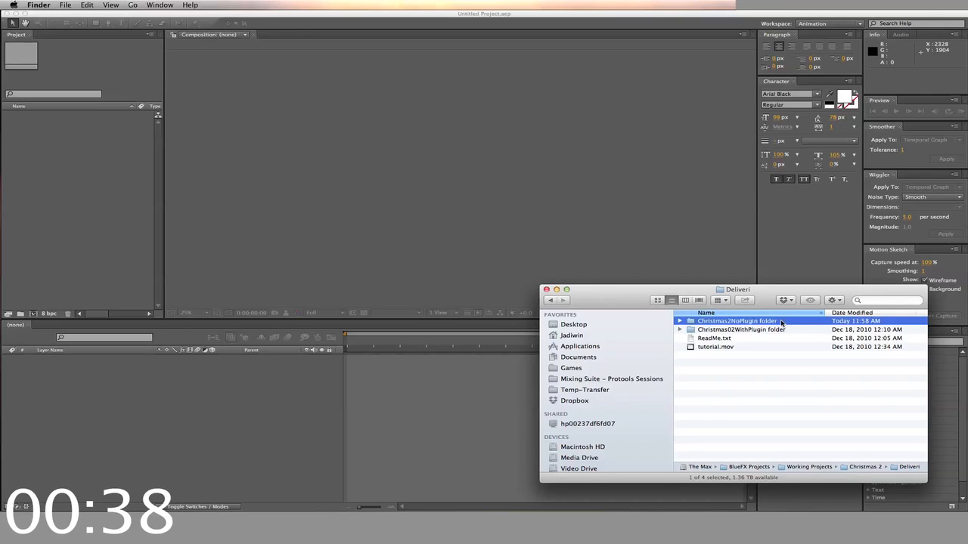
- Launch Christmas-2-demo.aep from the Christmas2NoPlugin folder into After Effects
double_click(735, 320)
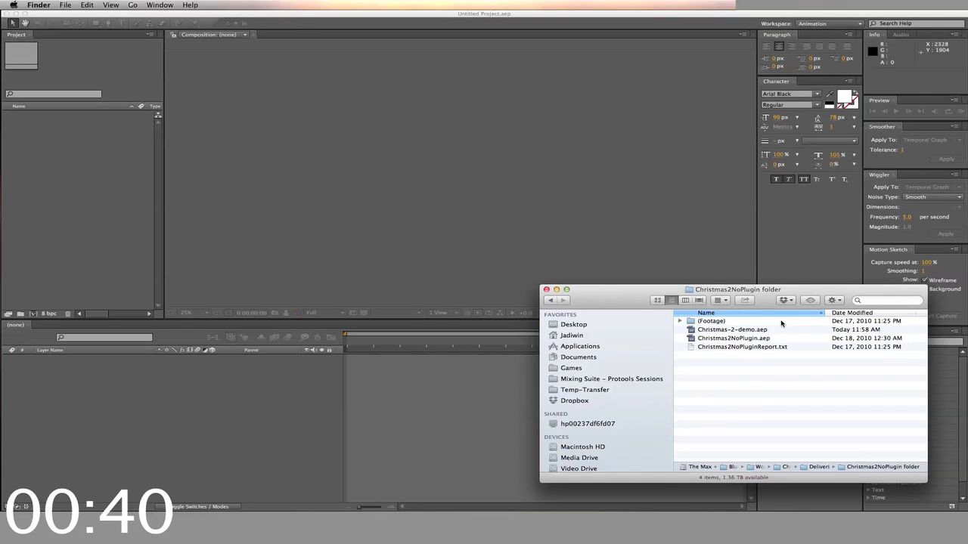
click(732, 330)
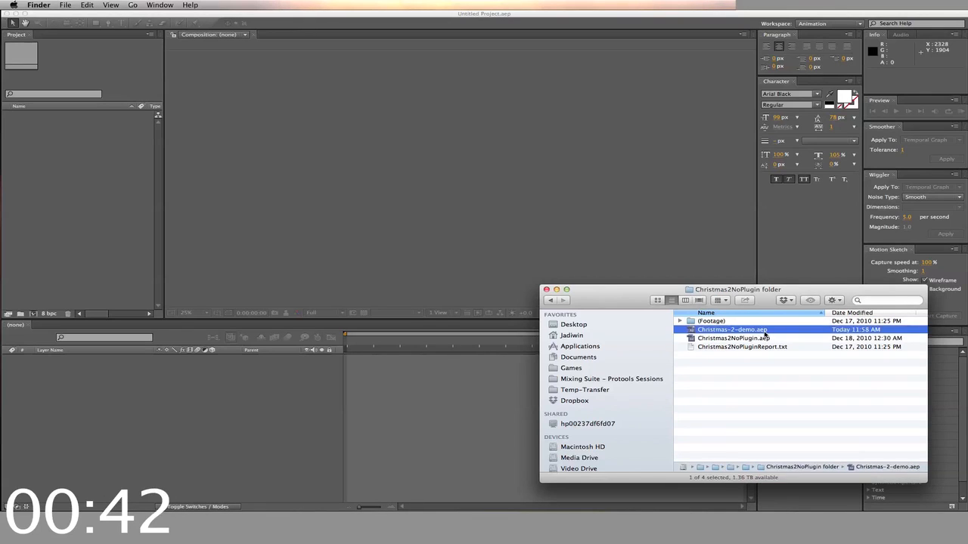
double_click(729, 330)
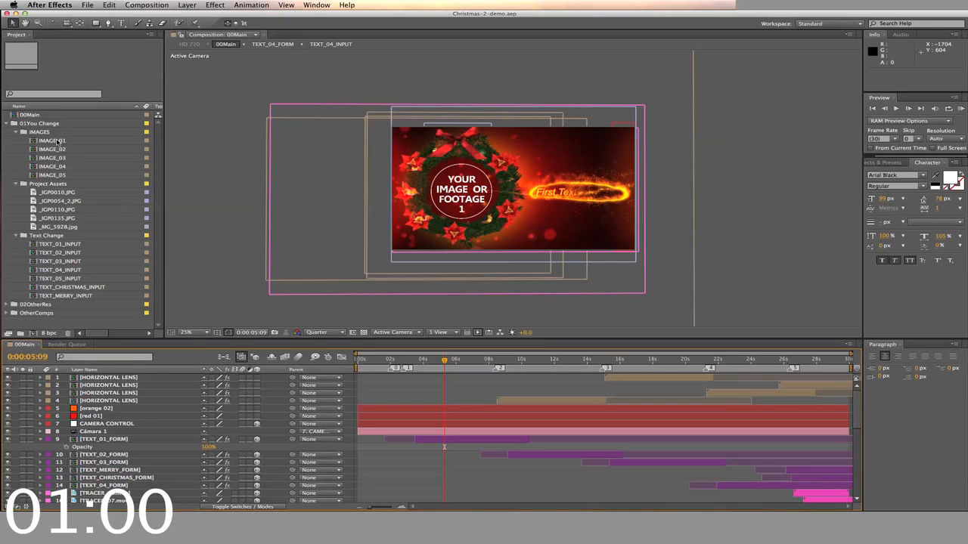
- Replace the IMAGE_01 placeholder with the Seattle skyline JPG and return to 00Main
double_click(51, 139)
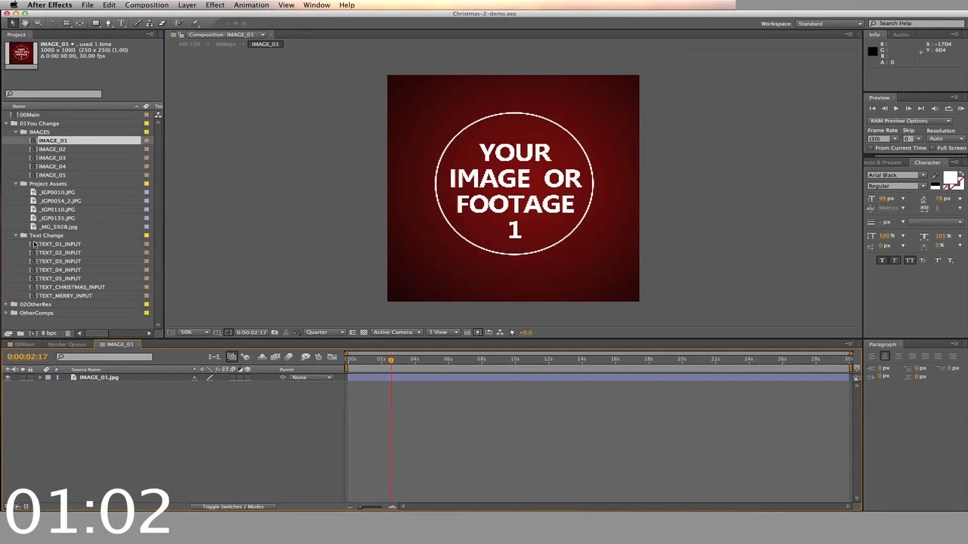
click(58, 192)
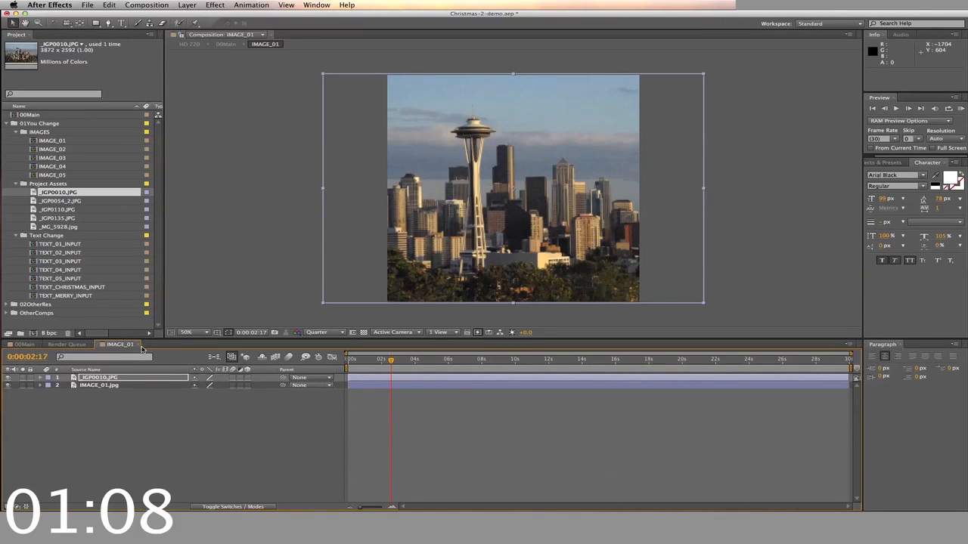
click(66, 345)
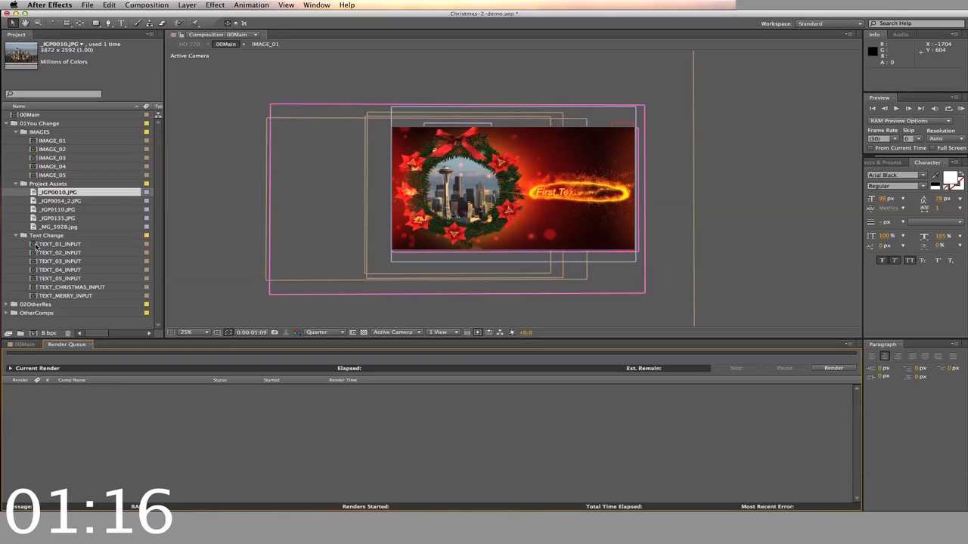
- Edit TEXT_01_INPUT to 'Wishes from Seattle' and scrub 00Main to verify the greeting
double_click(60, 244)
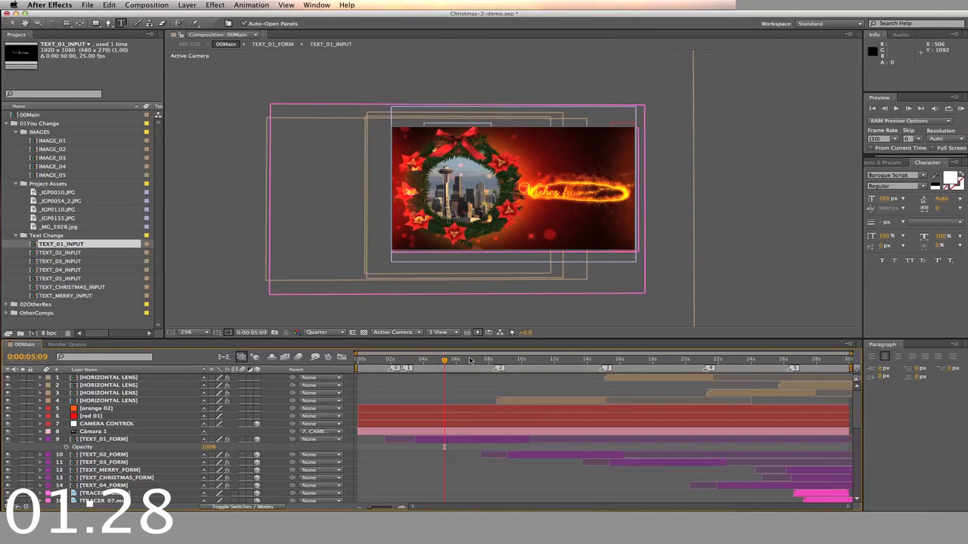
drag(444, 363, 469, 363)
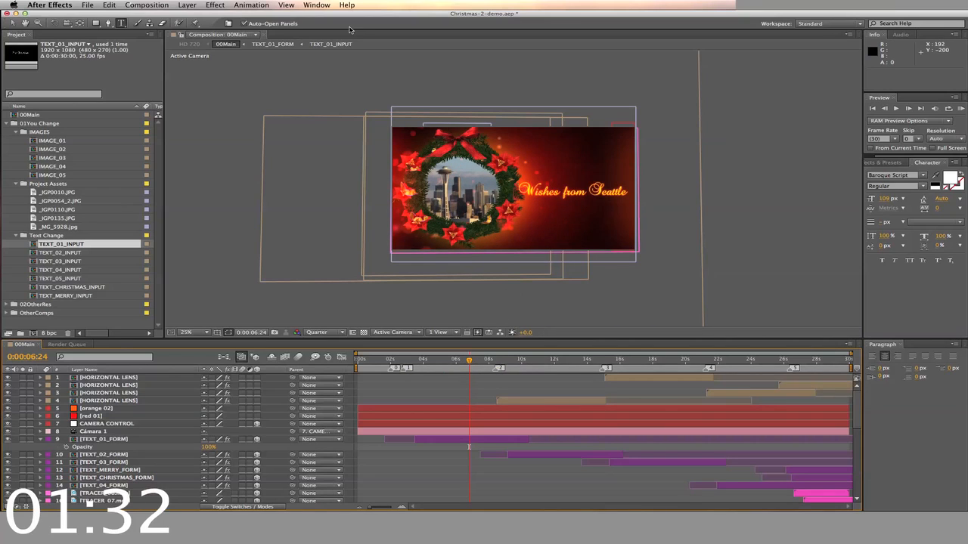
- Queue 00Main in the Render Queue with QuickTime as the output module format
click(147, 6)
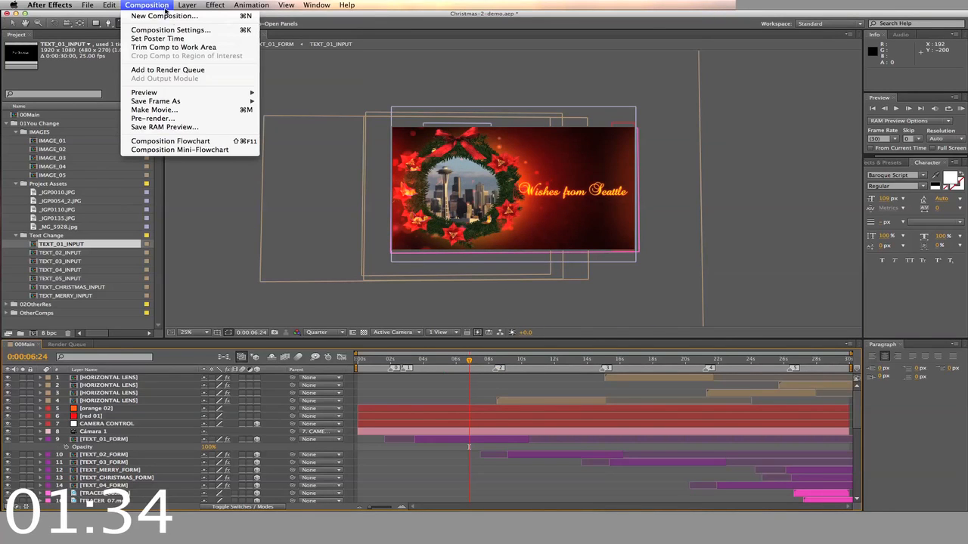
click(167, 69)
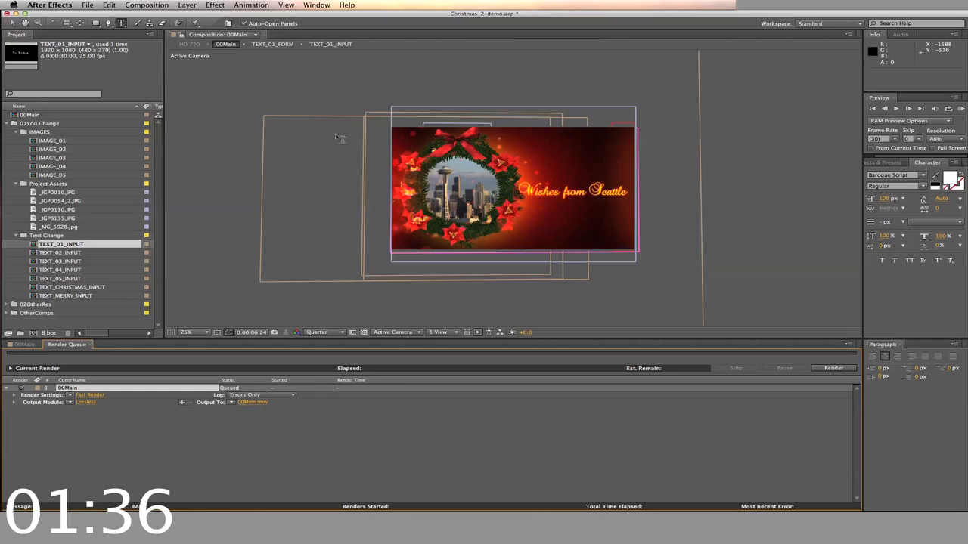
click(89, 394)
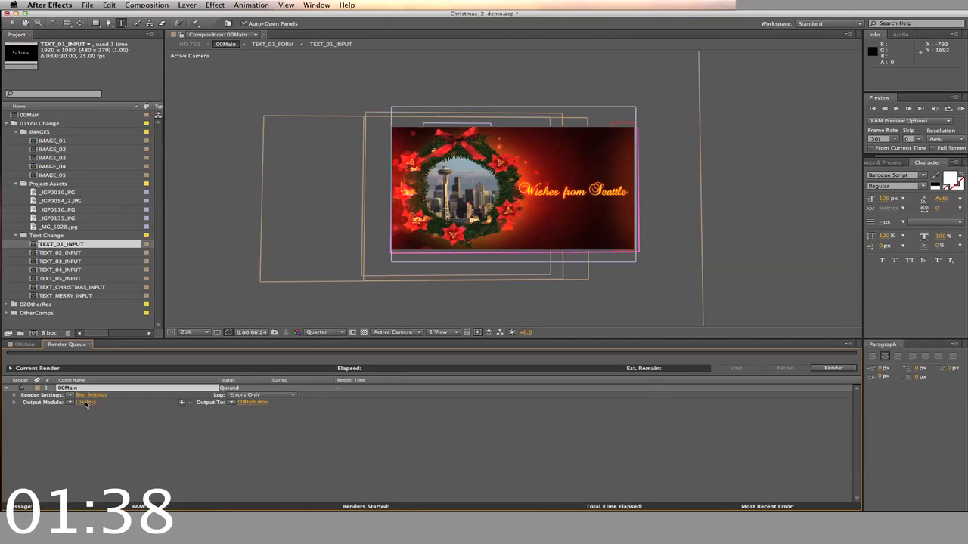
click(85, 402)
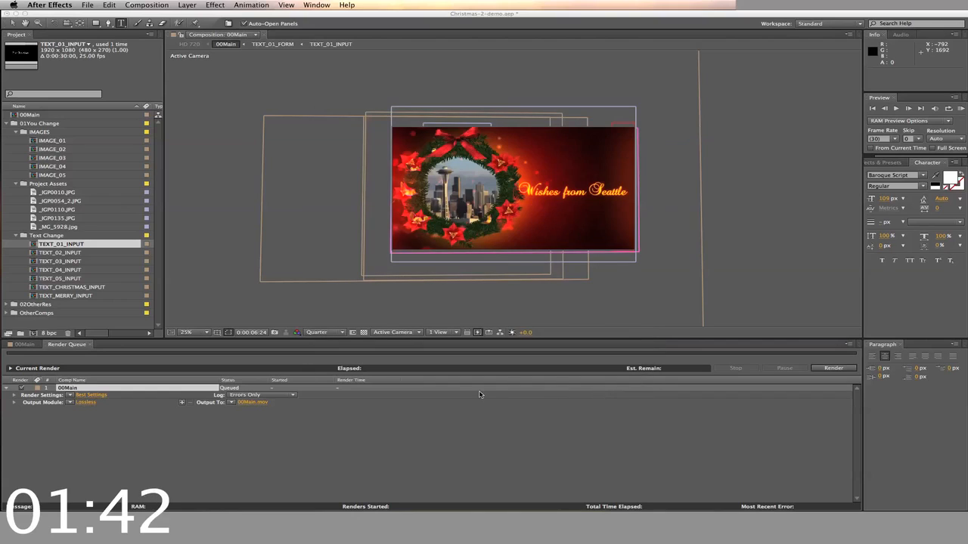
click(85, 402)
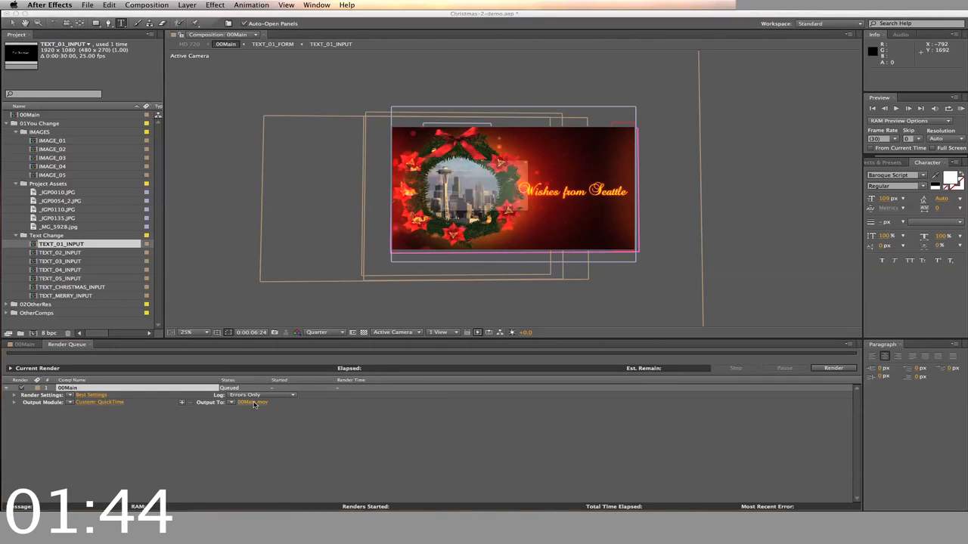
- Name the output Christmas-2-Demo.mov in the Christmas 2 folder and render it
click(251, 402)
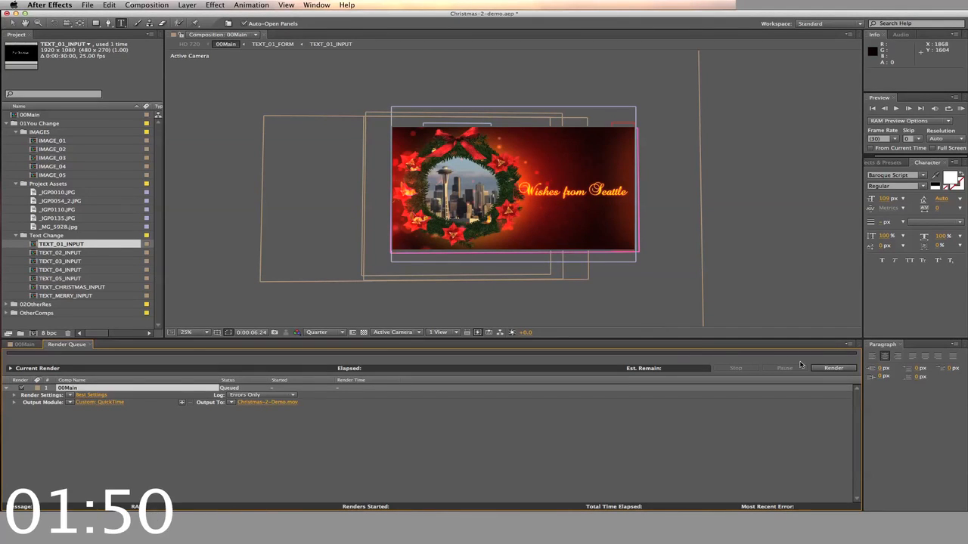
click(831, 369)
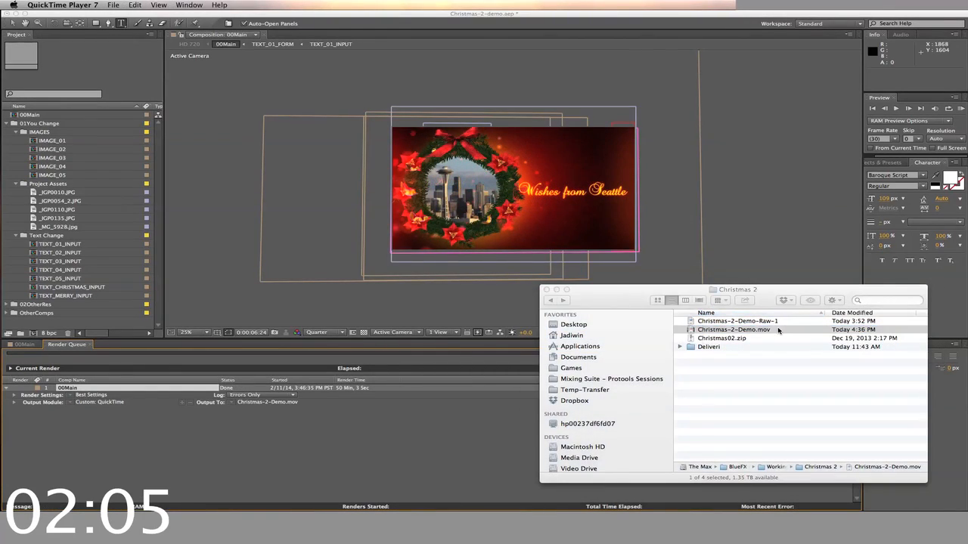
- Play Christmas-2-Demo.mov in QuickTime Player 7
double_click(733, 329)
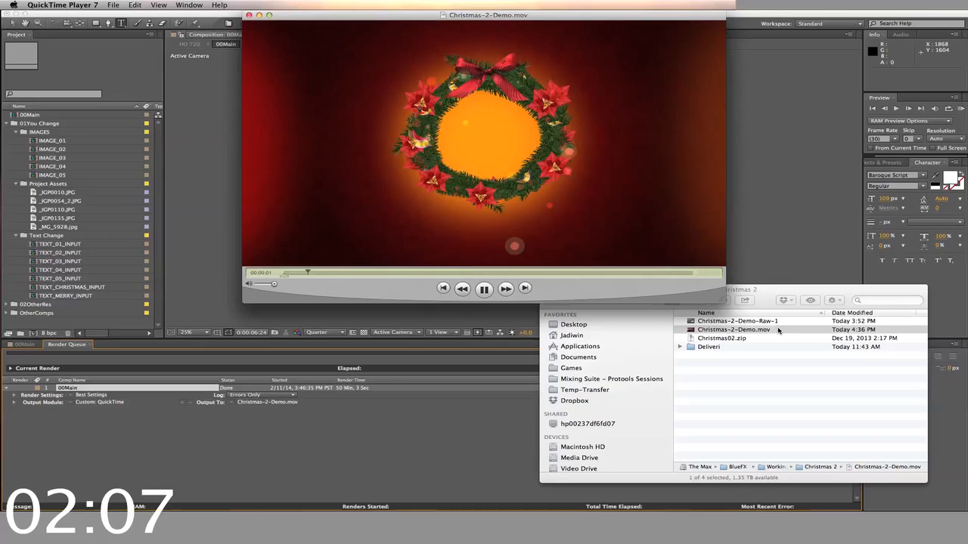